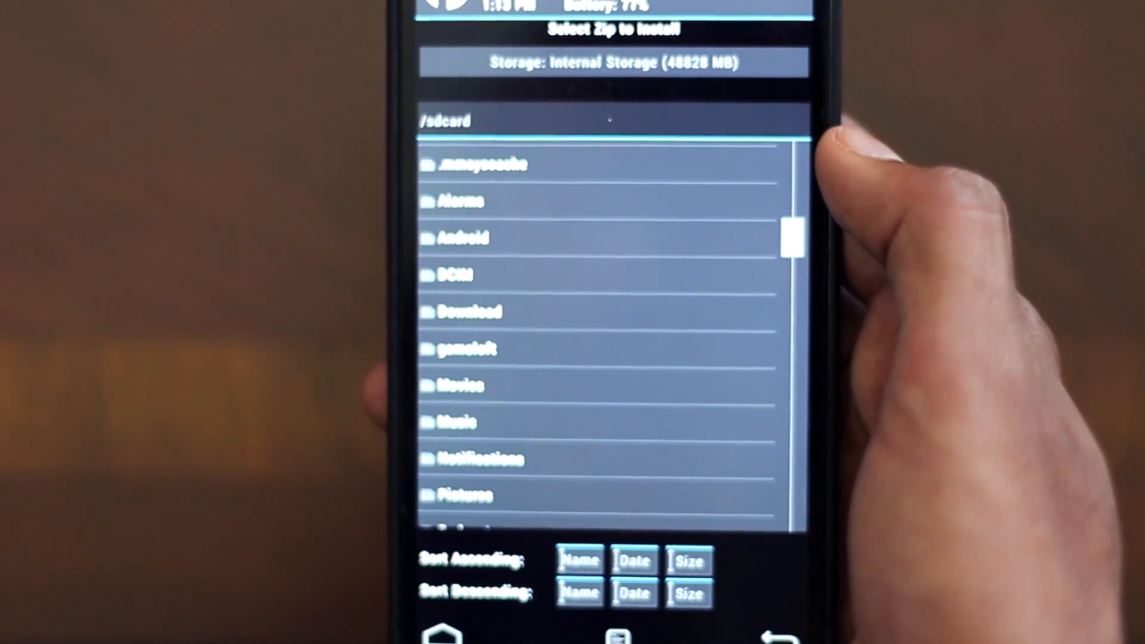
- Open the Download folder under /sdcard to list the signed GApps zip
{"action": "left_click", "coordinate": [471, 310]}
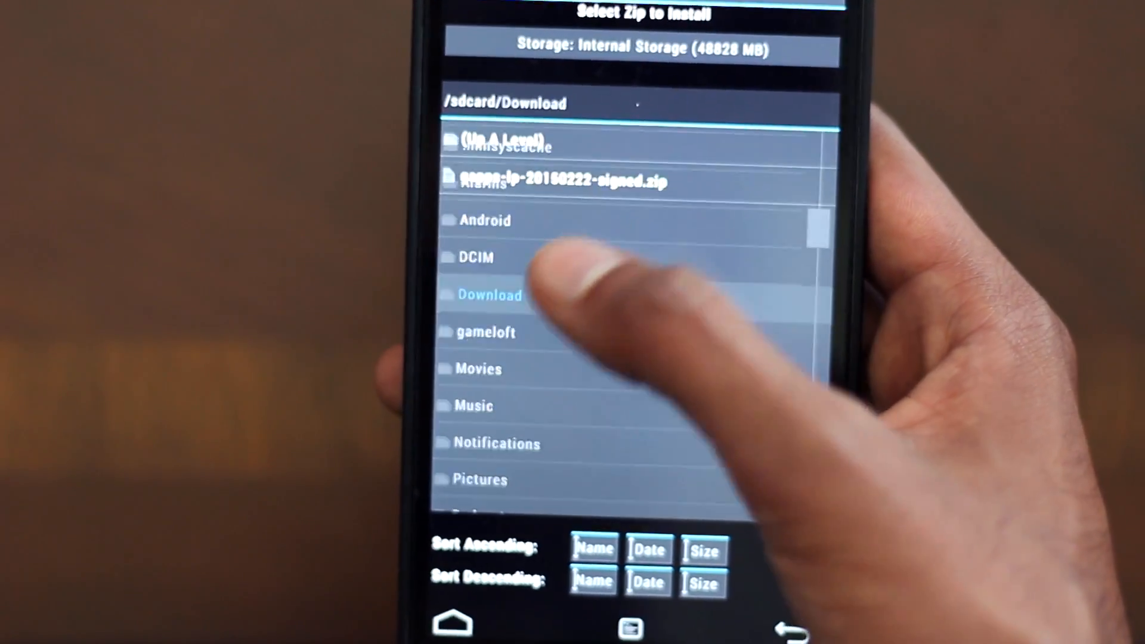
{"action": "left_click", "coordinate": [489, 295]}
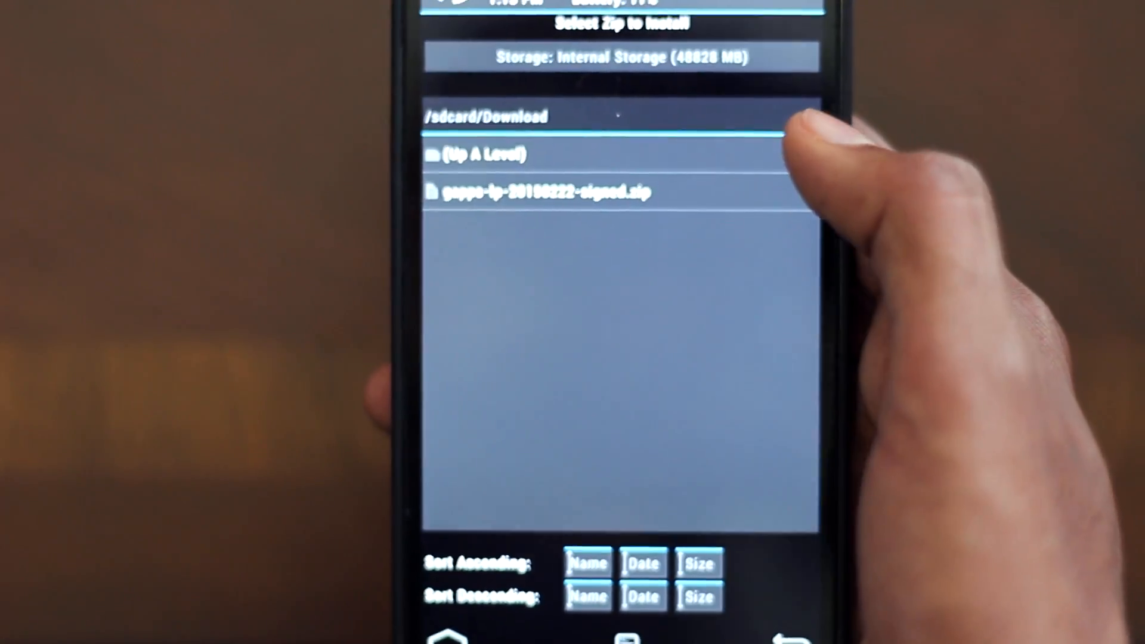